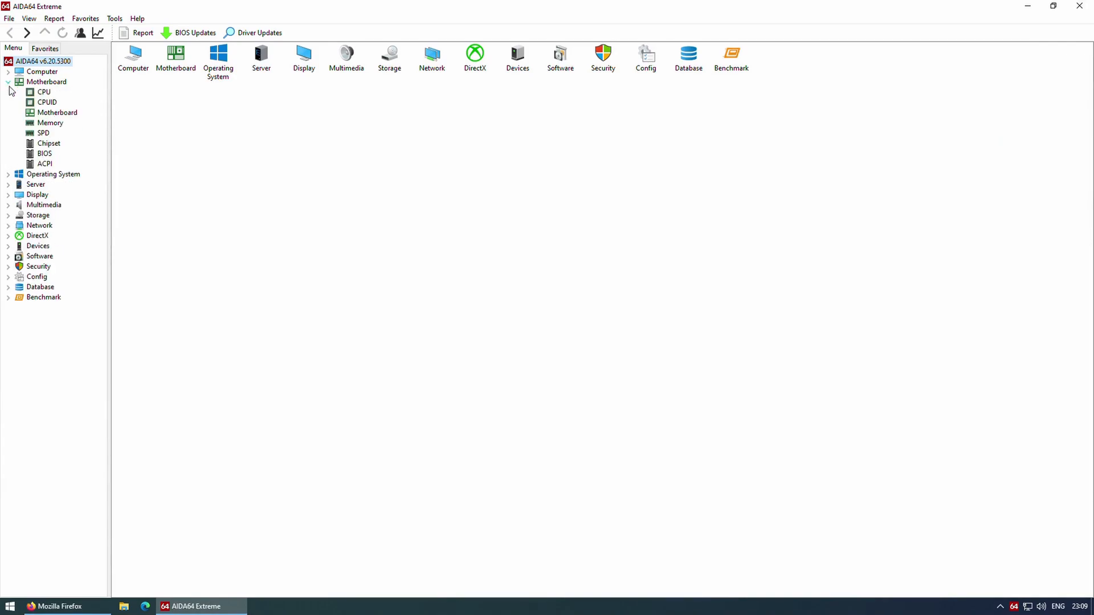
# - Browse Motherboard > Chipset, viewing both North Bridge IMC entries then the South Bridge Intel Lynx Point B85
pyautogui.click(59, 113)
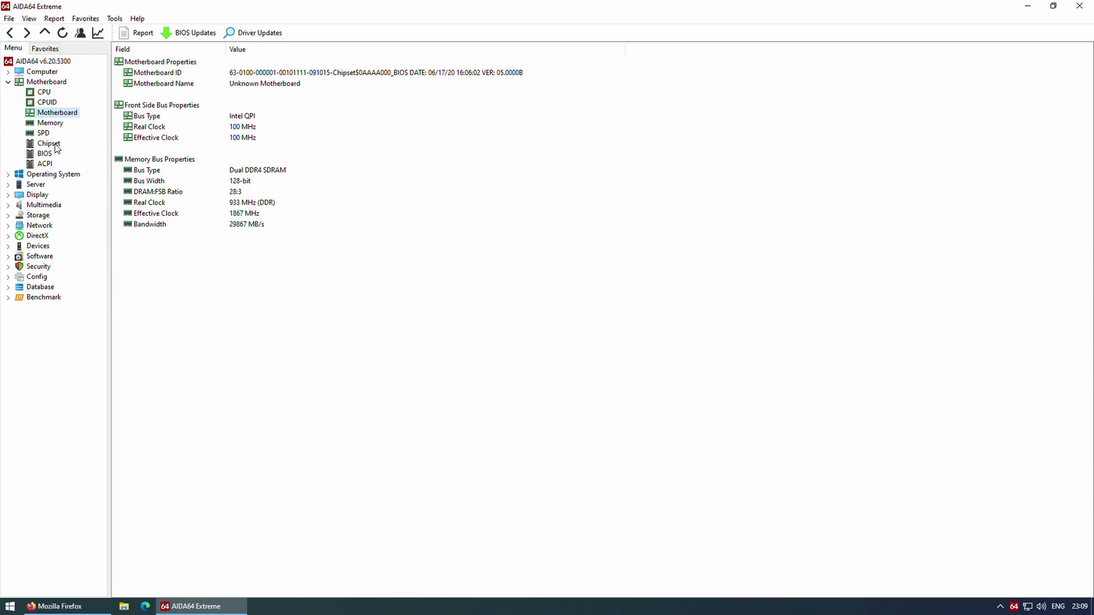
pyautogui.click(48, 143)
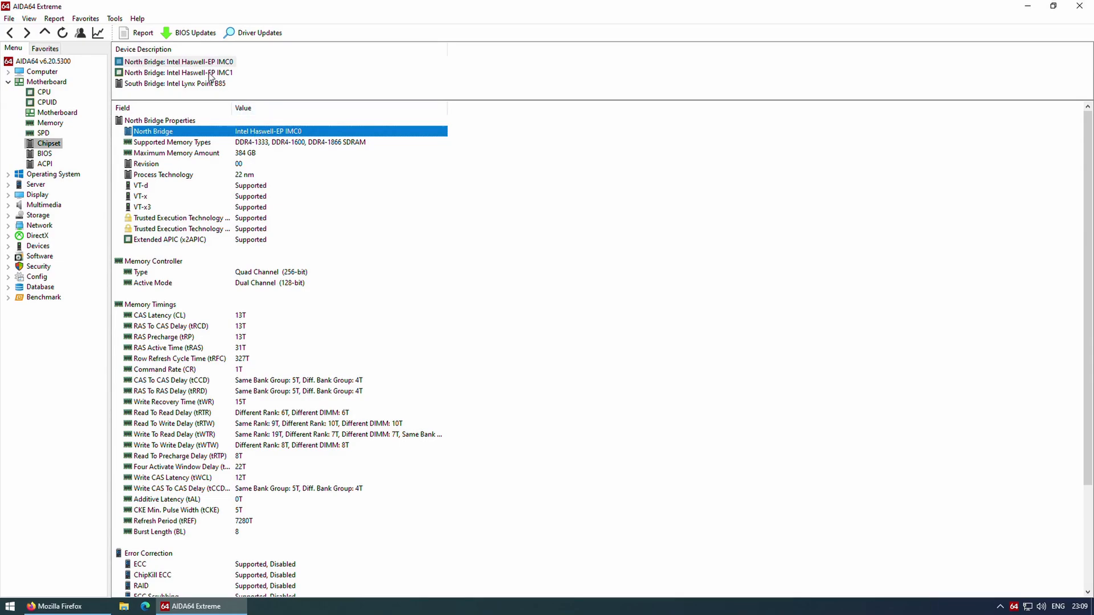
pyautogui.click(178, 72)
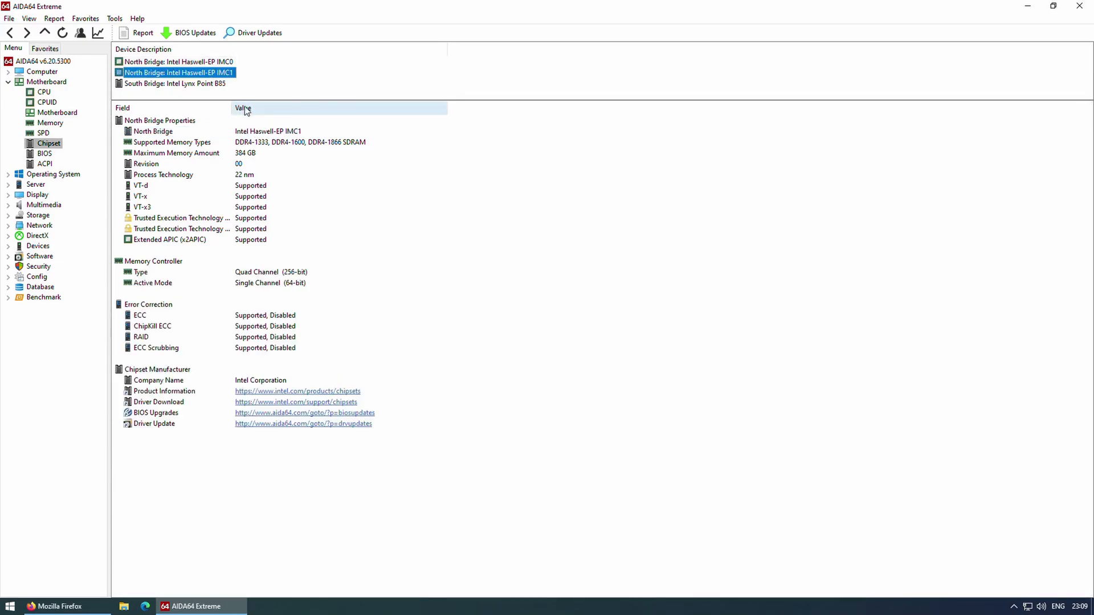
pyautogui.click(153, 131)
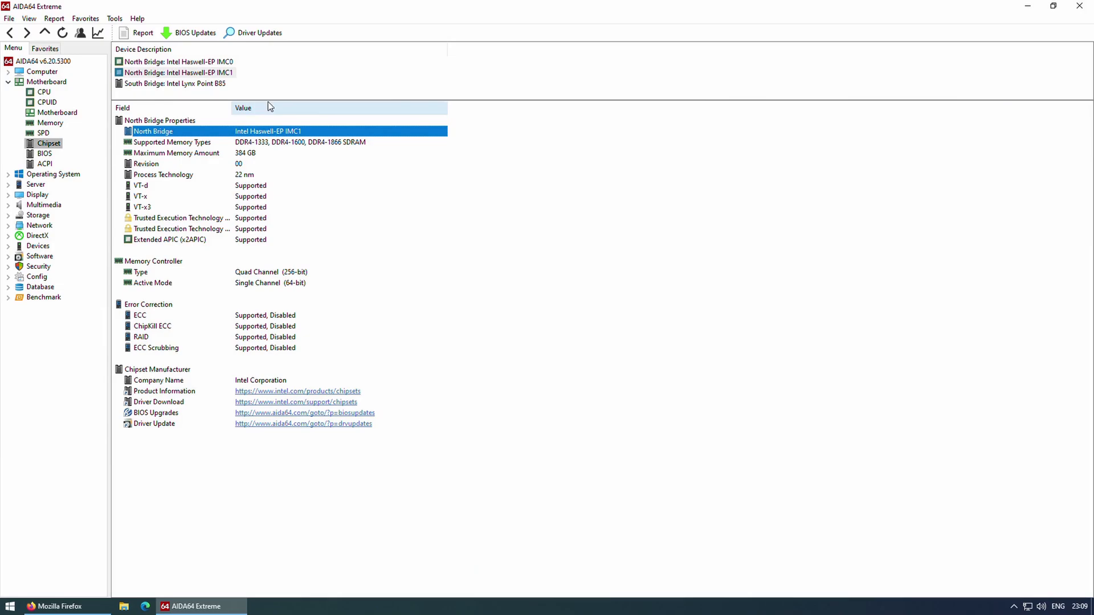
pyautogui.click(174, 83)
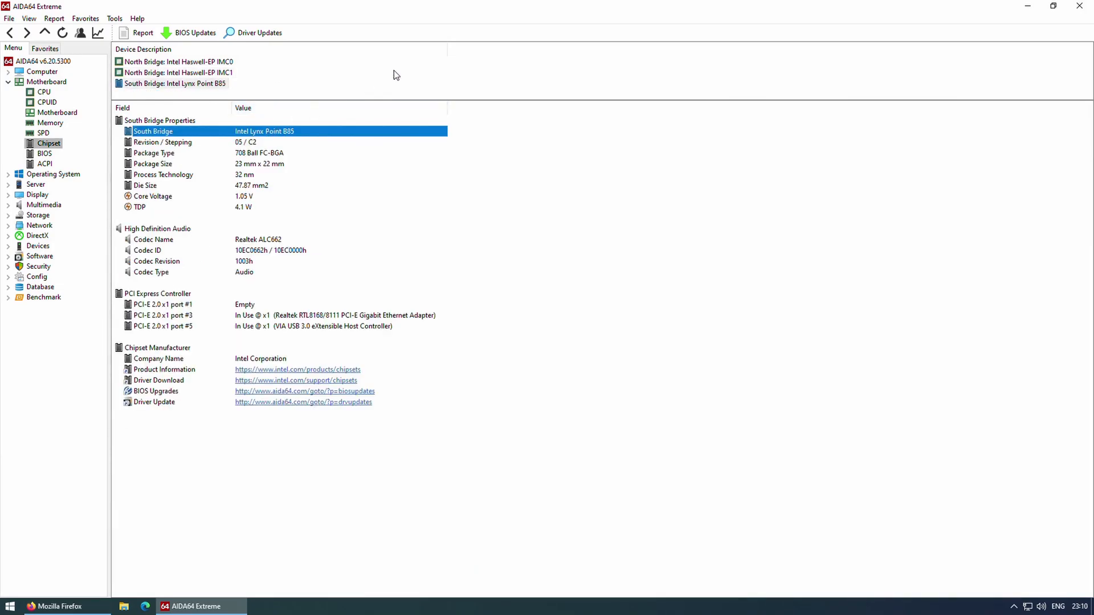
pyautogui.moveTo(468, 78)
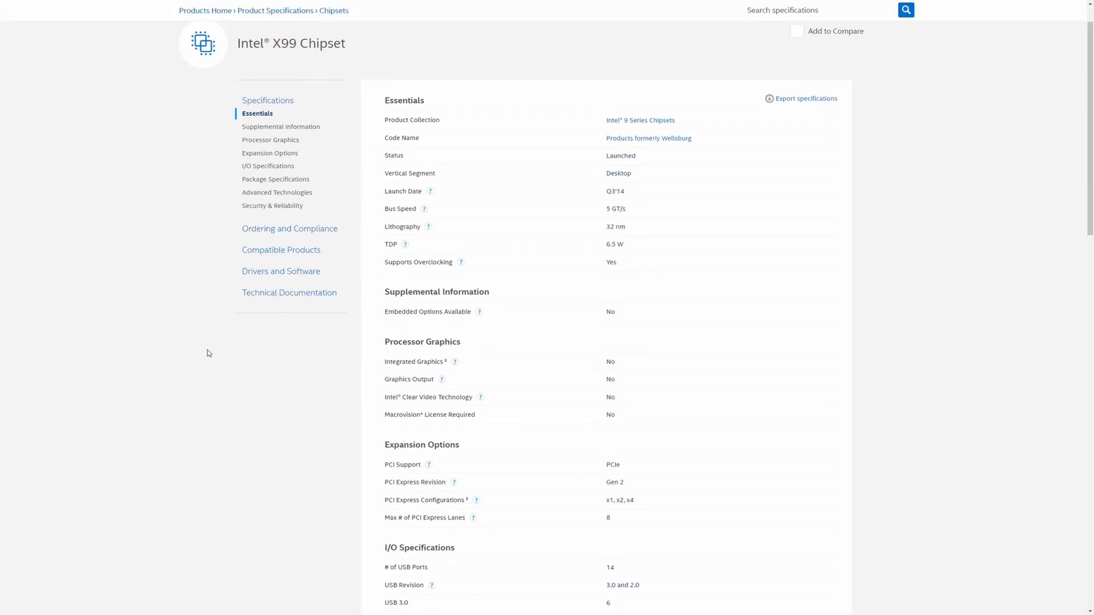
# - Scroll through the Intel X99 Chipset specifications on the Intel ARK page
pyautogui.scroll(-3)
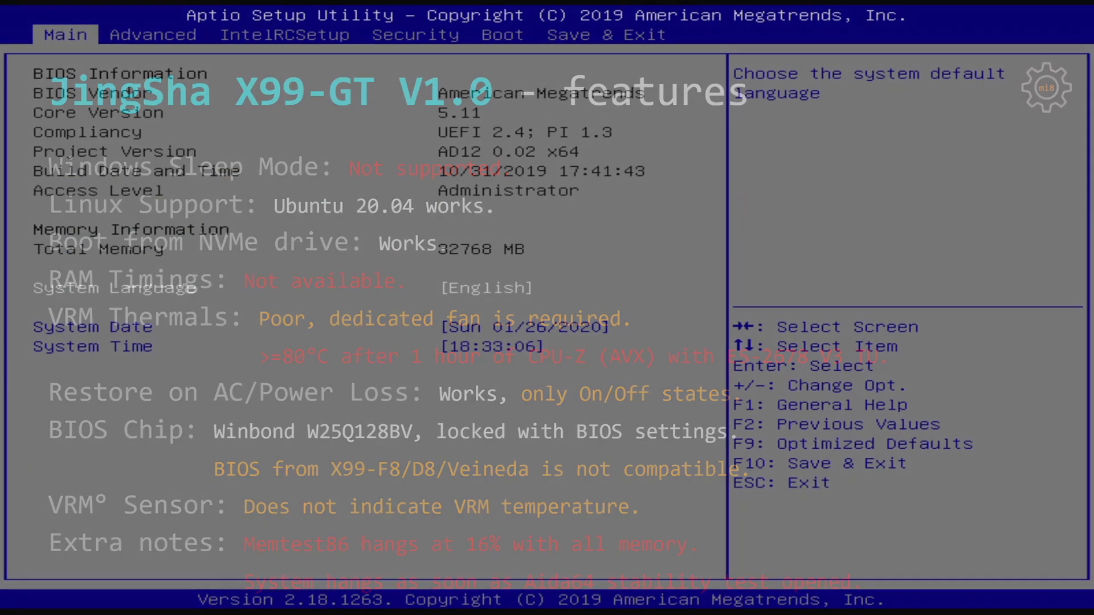
# - View the Main tab's BIOS Information with project version, build date and total memory
pyautogui.click(285, 36)
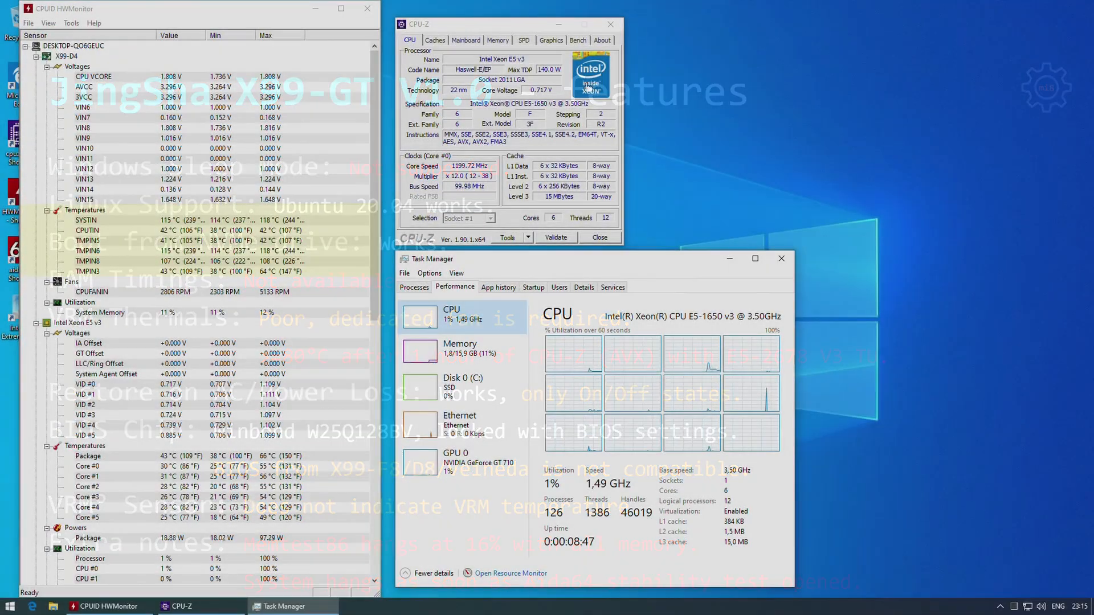
# - Show the SPD page and choose a slot from the Memory Slot Selection dropdown
pyautogui.click(523, 40)
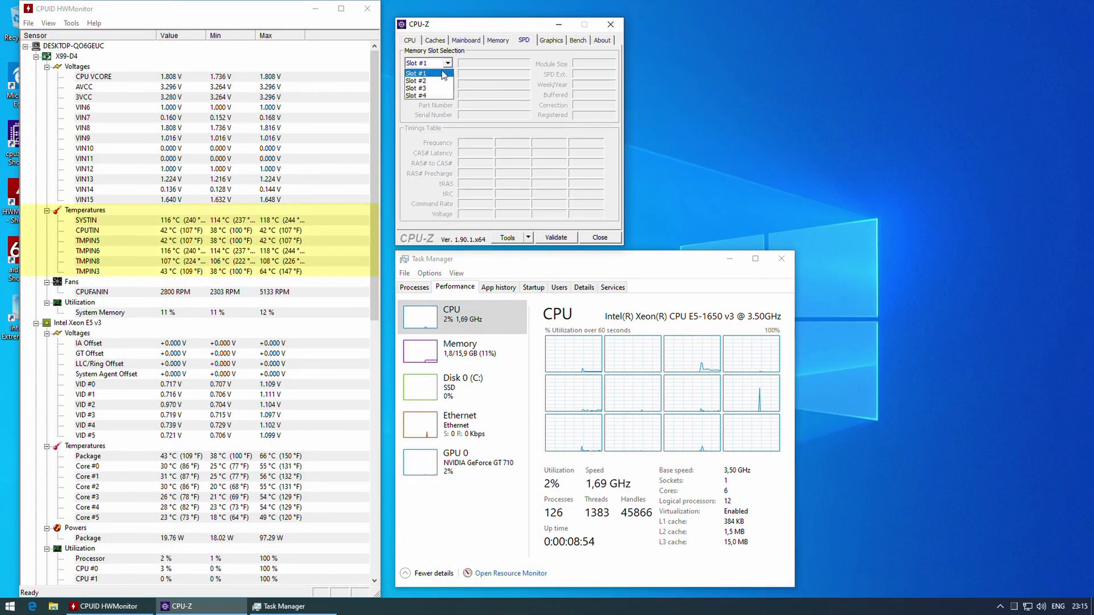
pyautogui.click(577, 40)
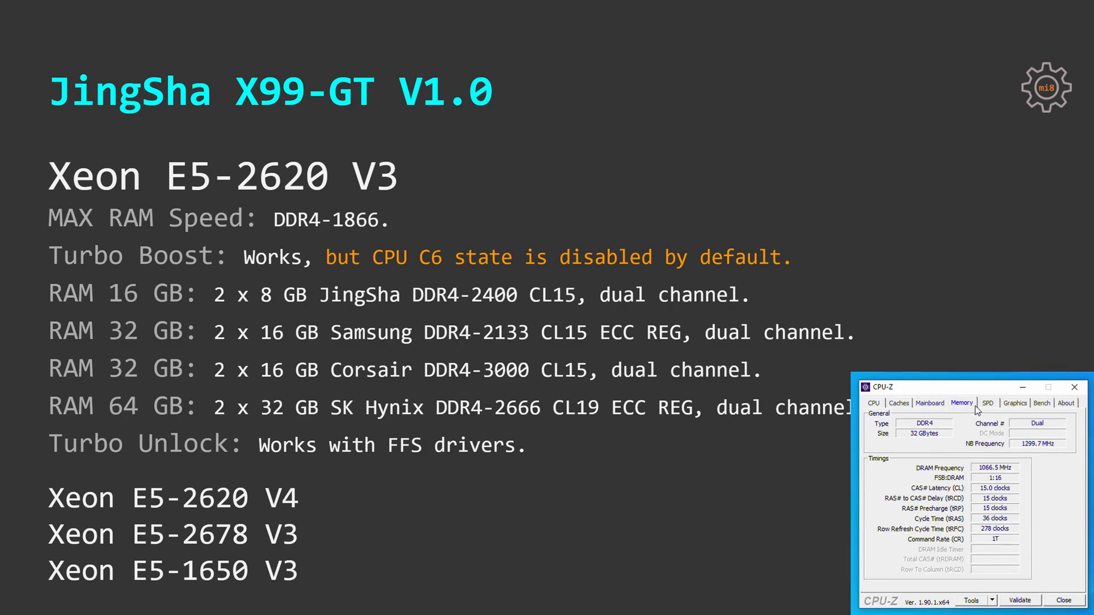
# - Show the slot #4 SPD details for the Samsung 16 GB DDR4 module and its timings
pyautogui.click(986, 402)
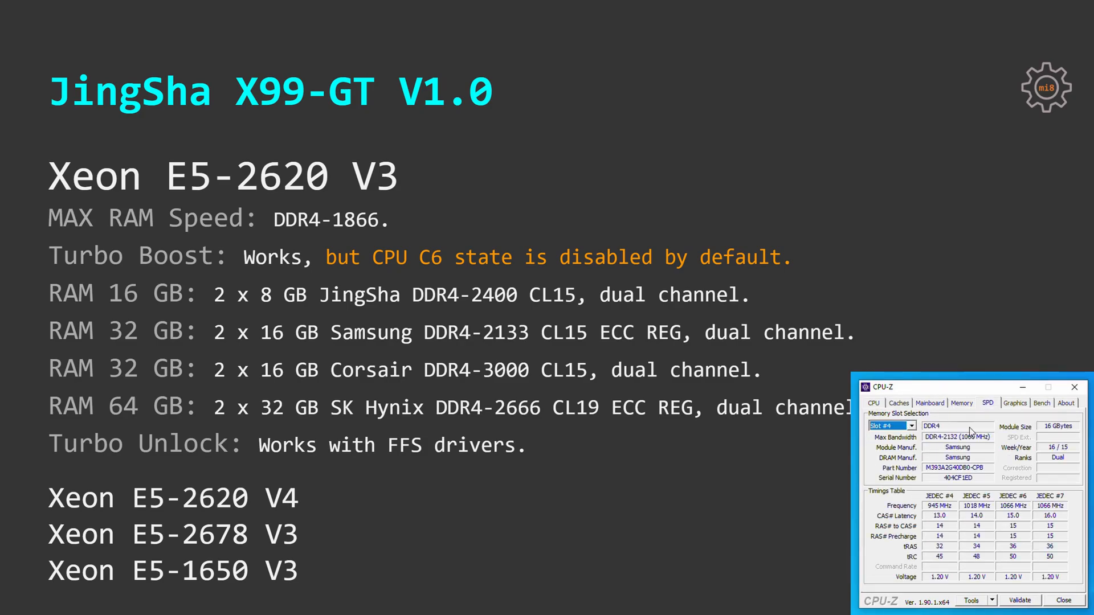
pyautogui.click(1042, 402)
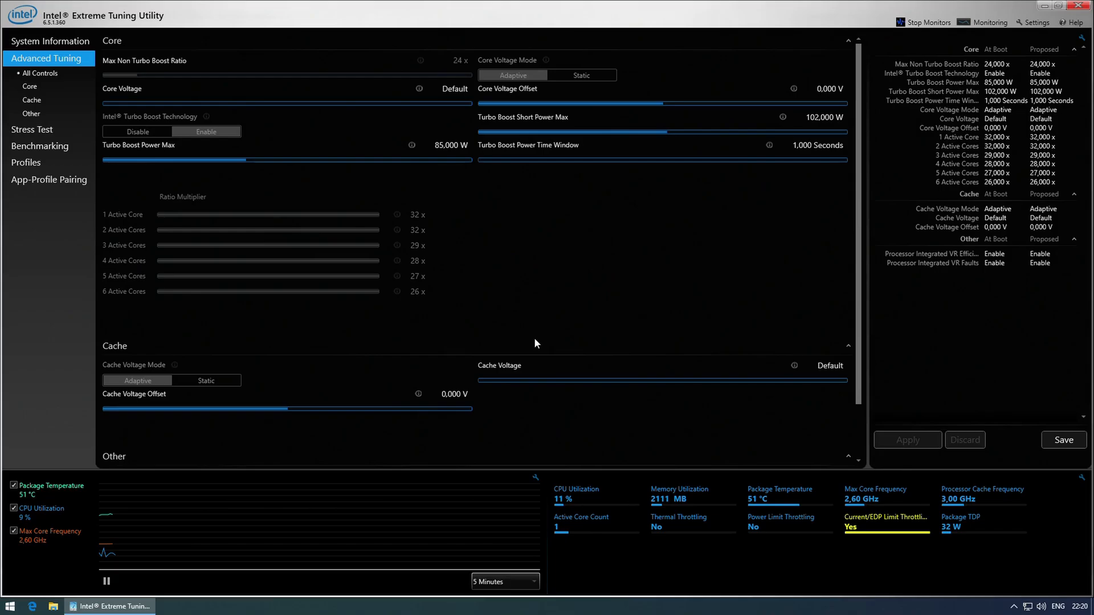
# - Scroll through XTU's Core and Cache controls: turbo boost, 85 W power max, 32x ratios
pyautogui.scroll(-3)
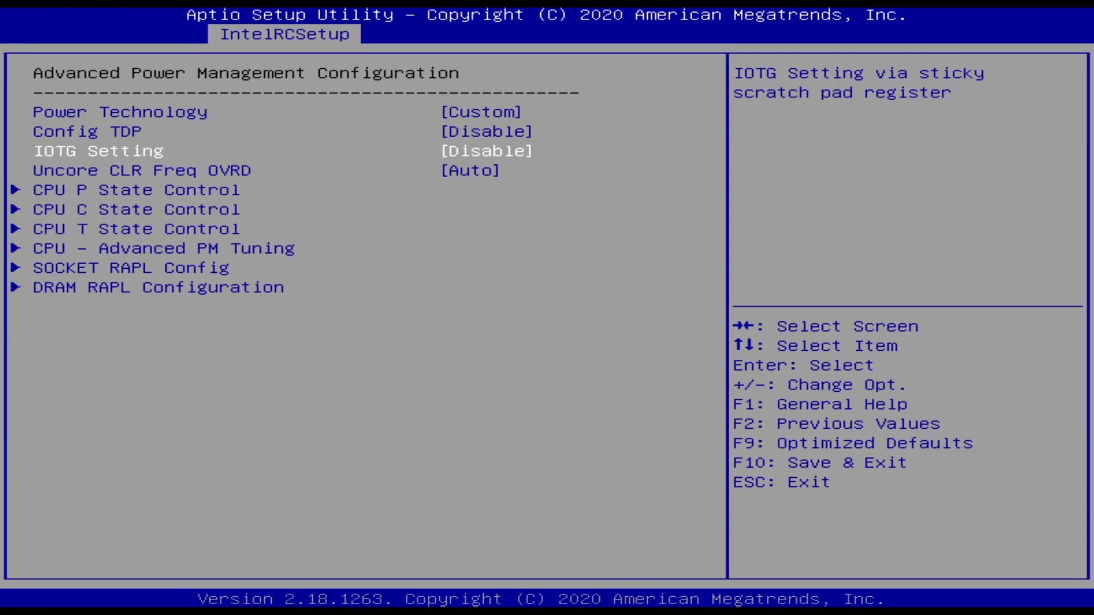
# - Enter Advanced Power Management Configuration under IntelRCSetup toward CPU C State Control
pyautogui.click(129, 209)
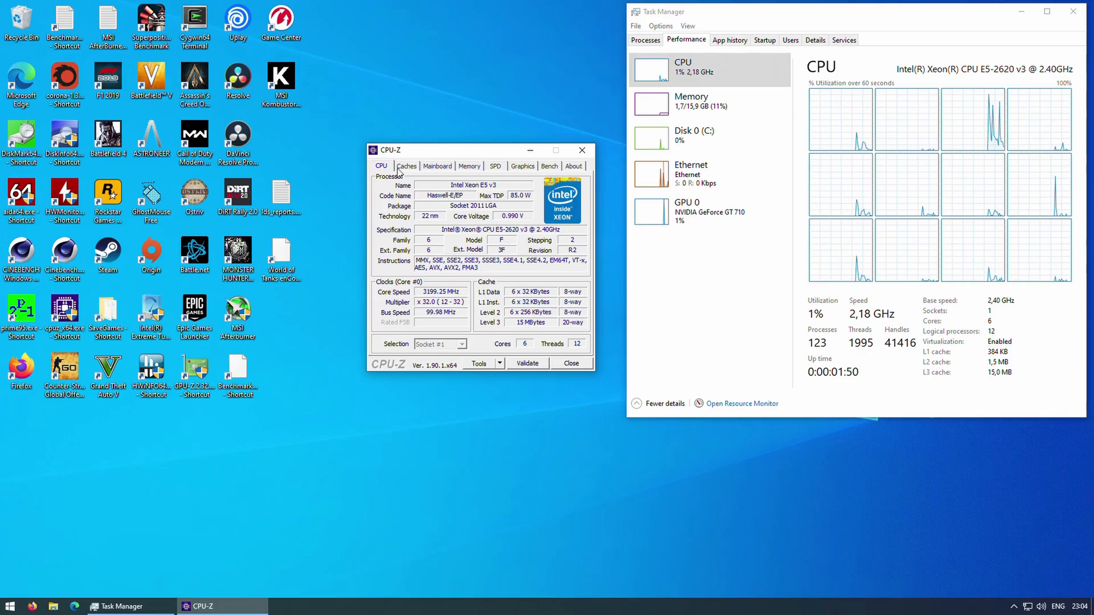
# - Check Mainboard details and the slot #4 16 GB Samsung DDR4 SPD, then bring up the Bench page
pyautogui.click(436, 166)
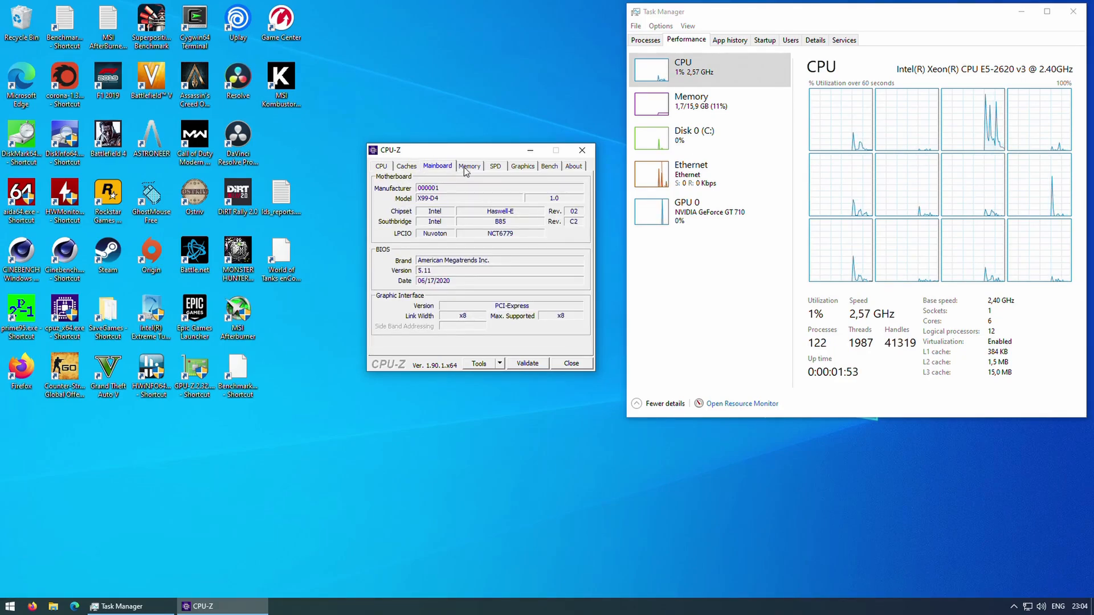
pyautogui.click(494, 167)
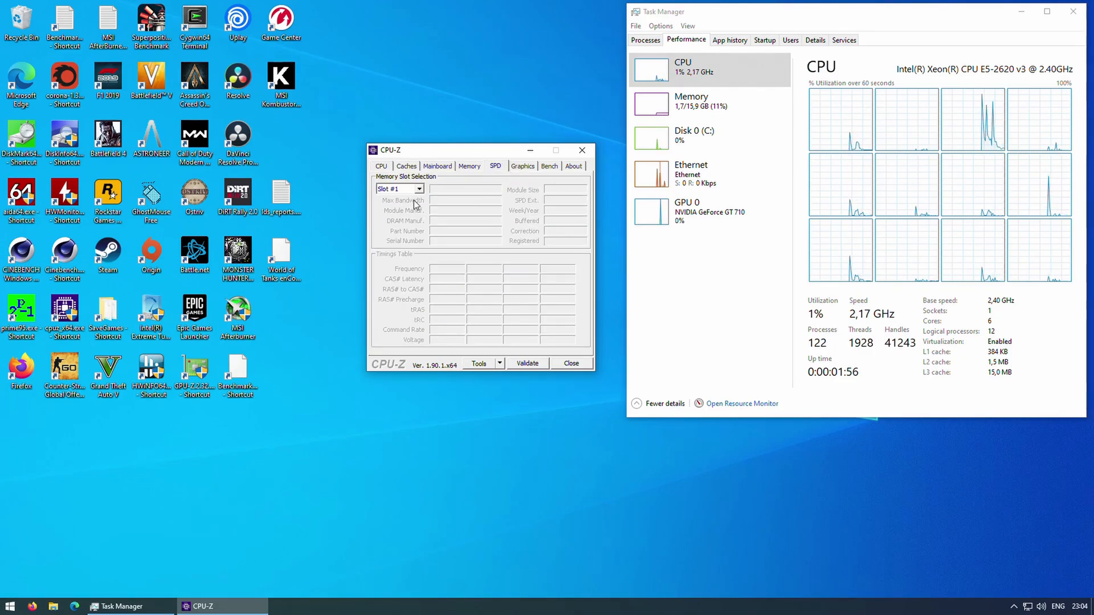
pyautogui.click(418, 188)
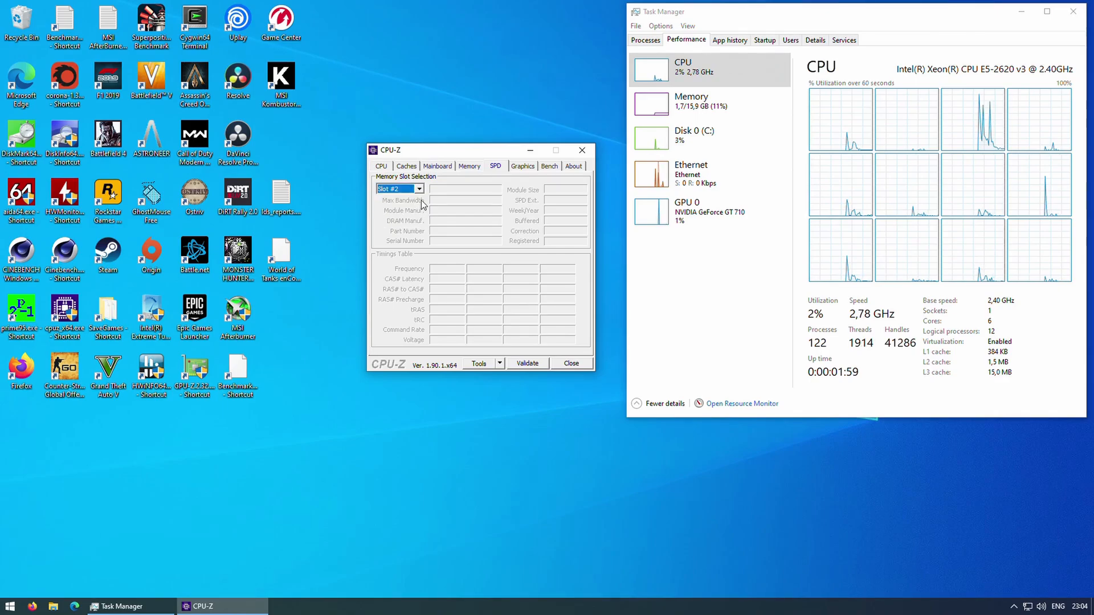
pyautogui.click(397, 188)
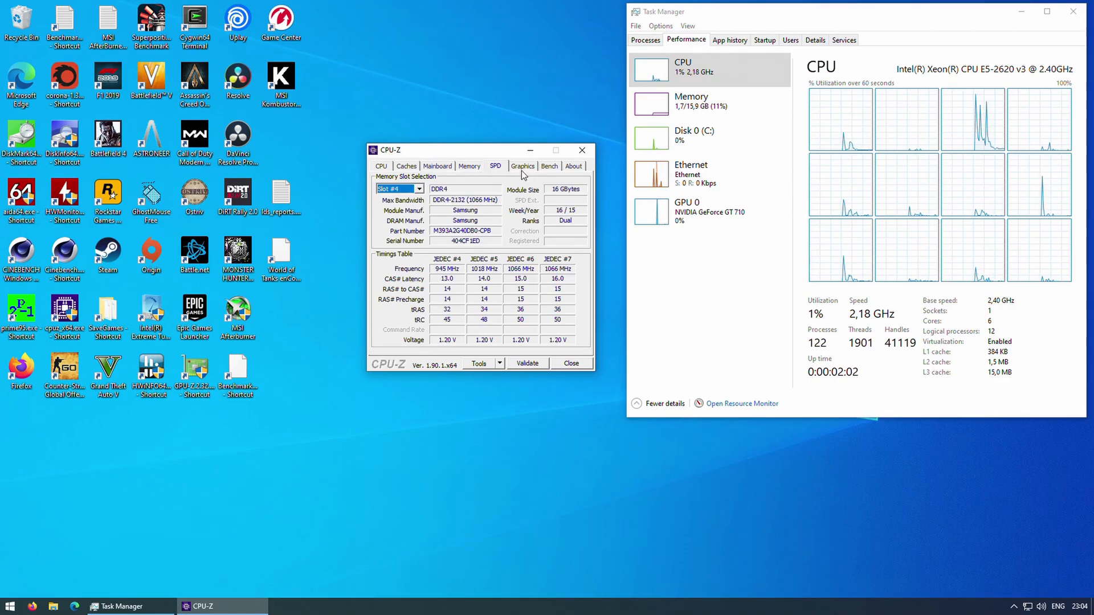
pyautogui.click(549, 166)
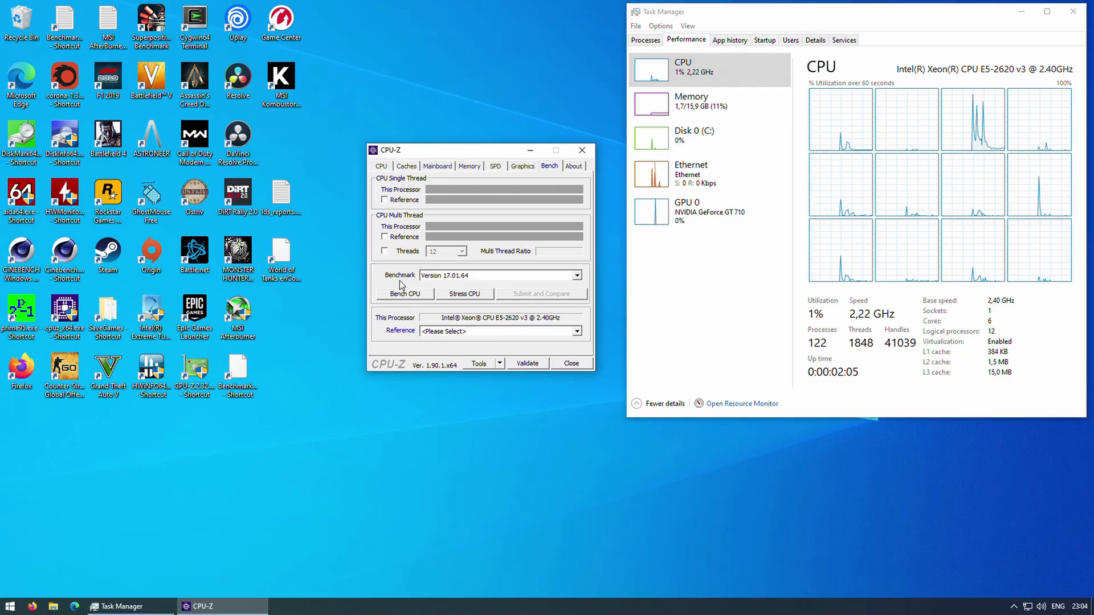
pyautogui.click(405, 293)
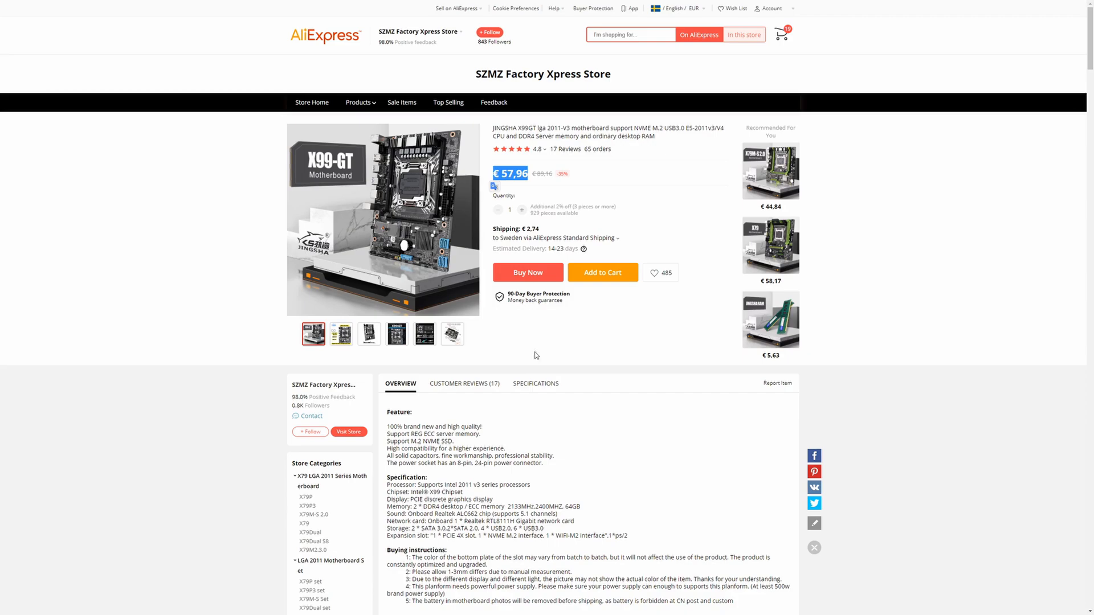
# - View the third product photo and labelled board layout, then scroll to the description images
pyautogui.click(368, 334)
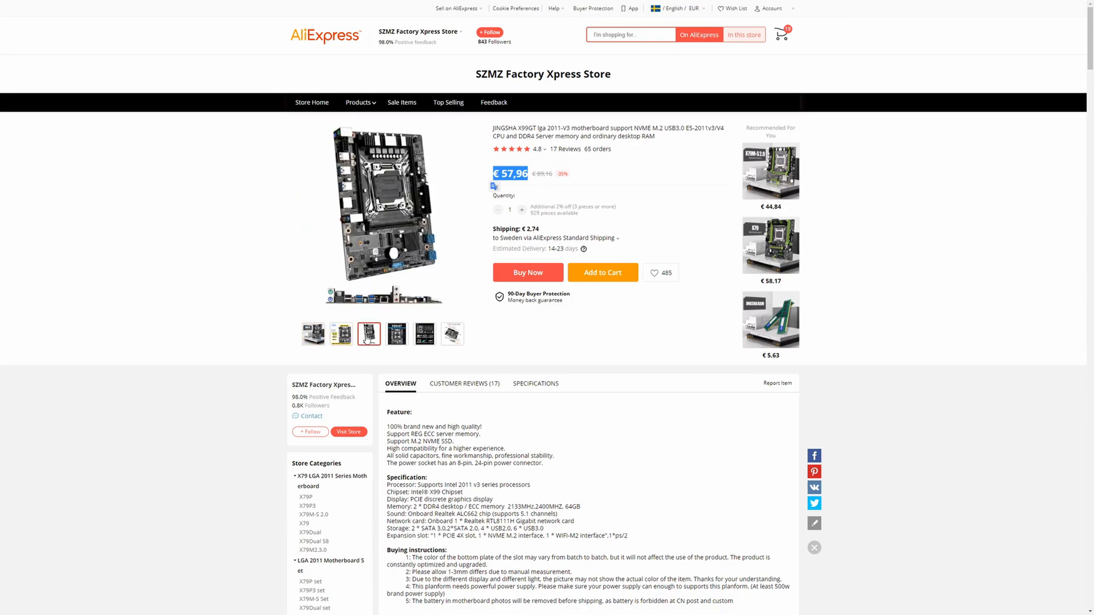
pyautogui.click(452, 334)
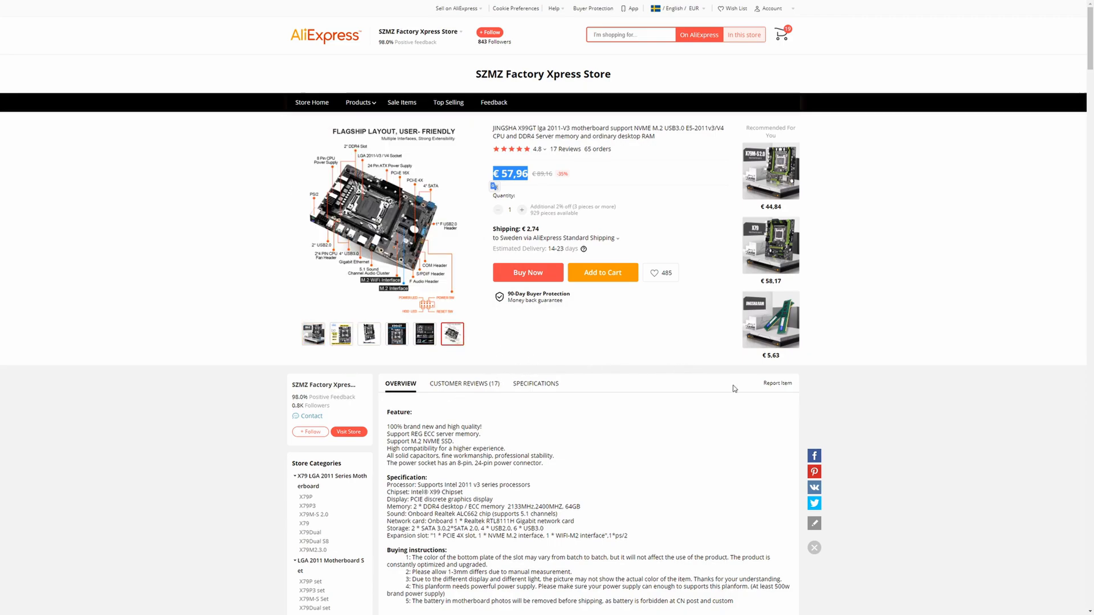
pyautogui.scroll(-3)
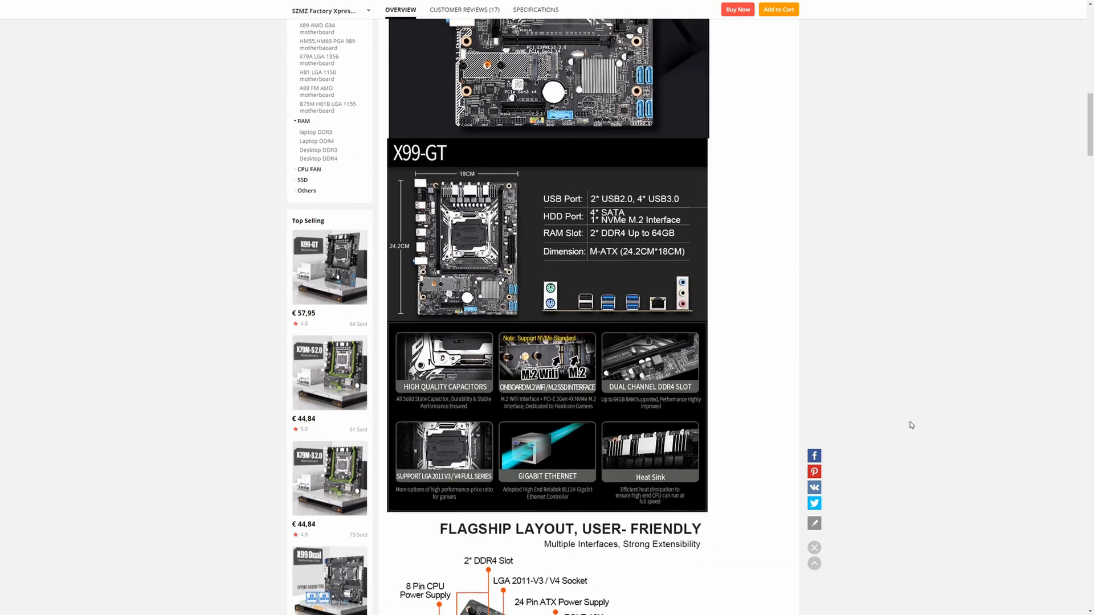